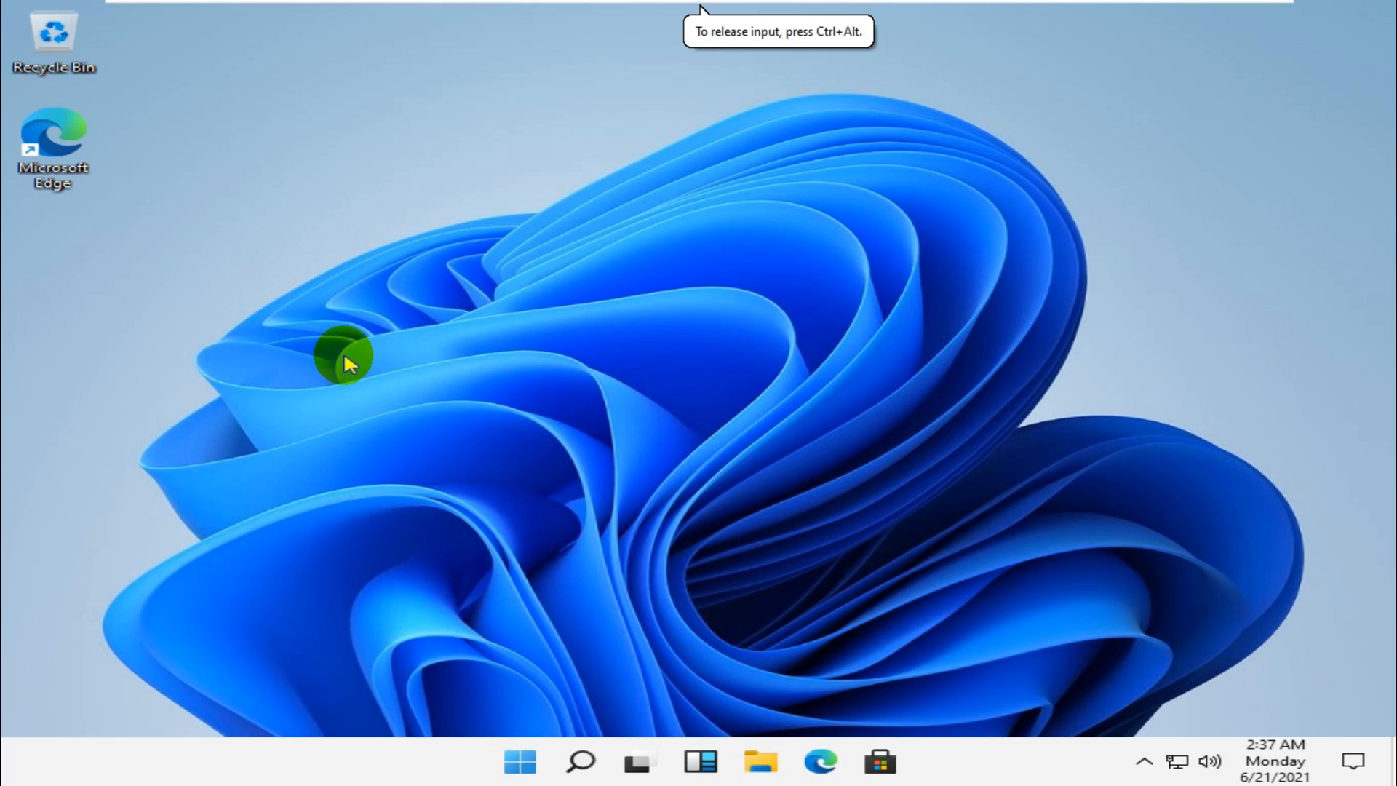
pyautogui.moveTo(361, 307)
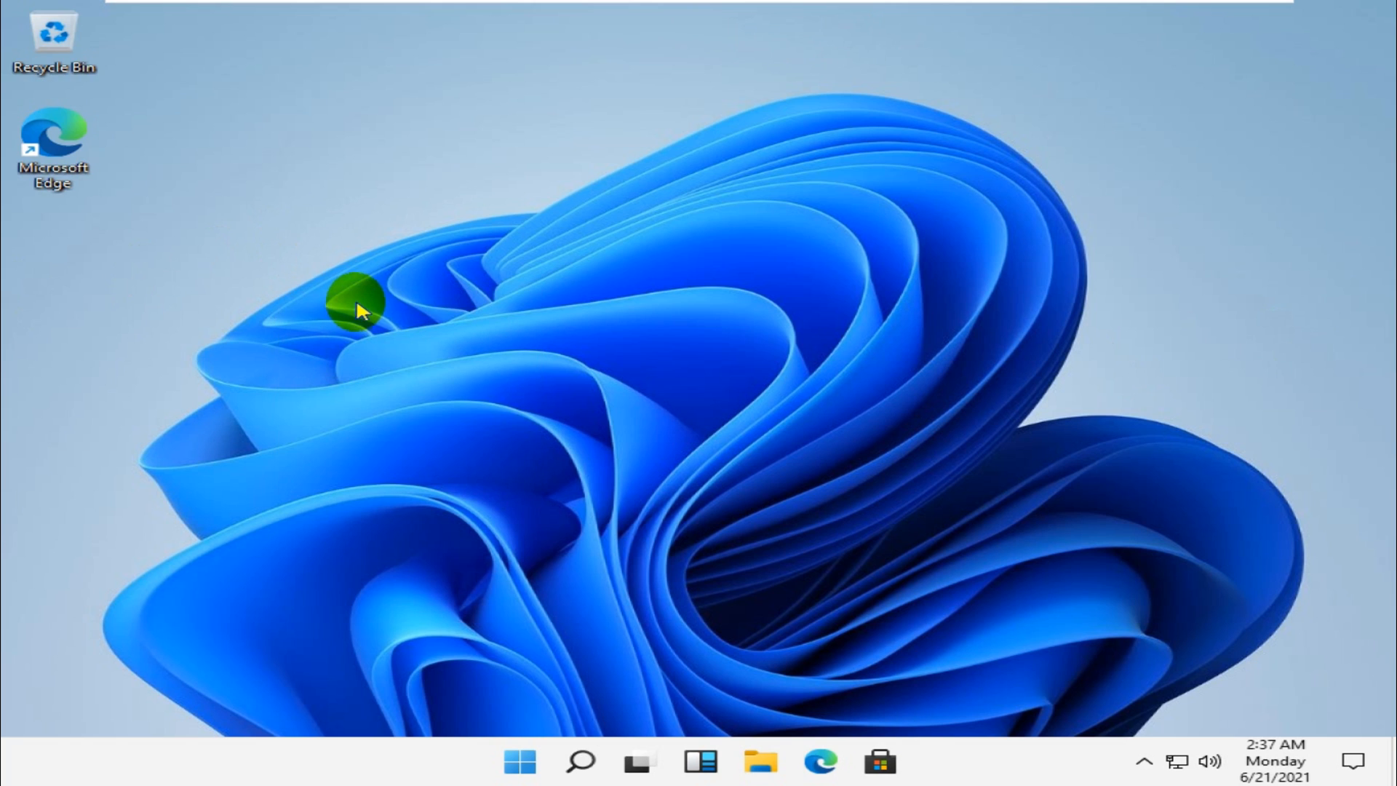
# Choose Personalize from the desktop right-click menu to reach the Themes page
pyautogui.rightClick(357, 307)
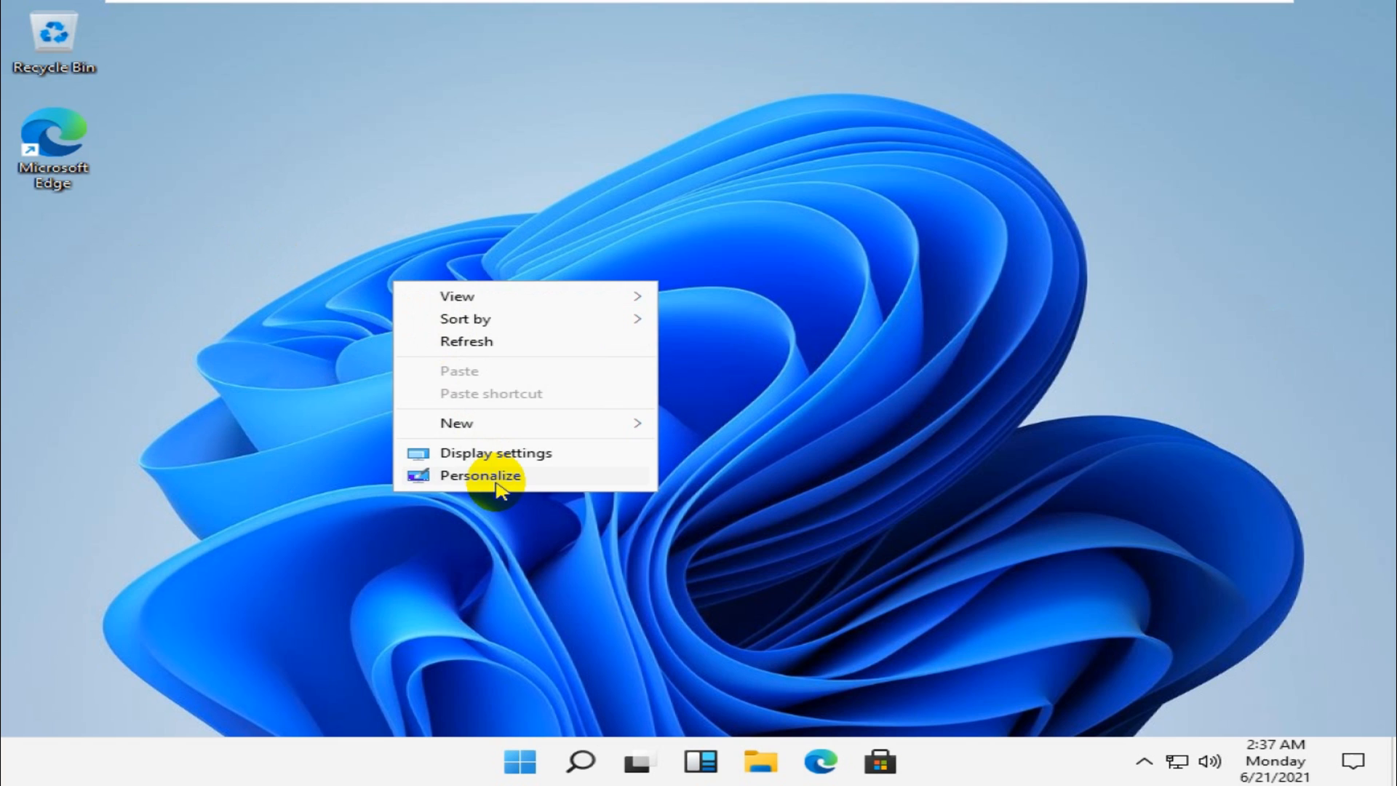
pyautogui.click(480, 475)
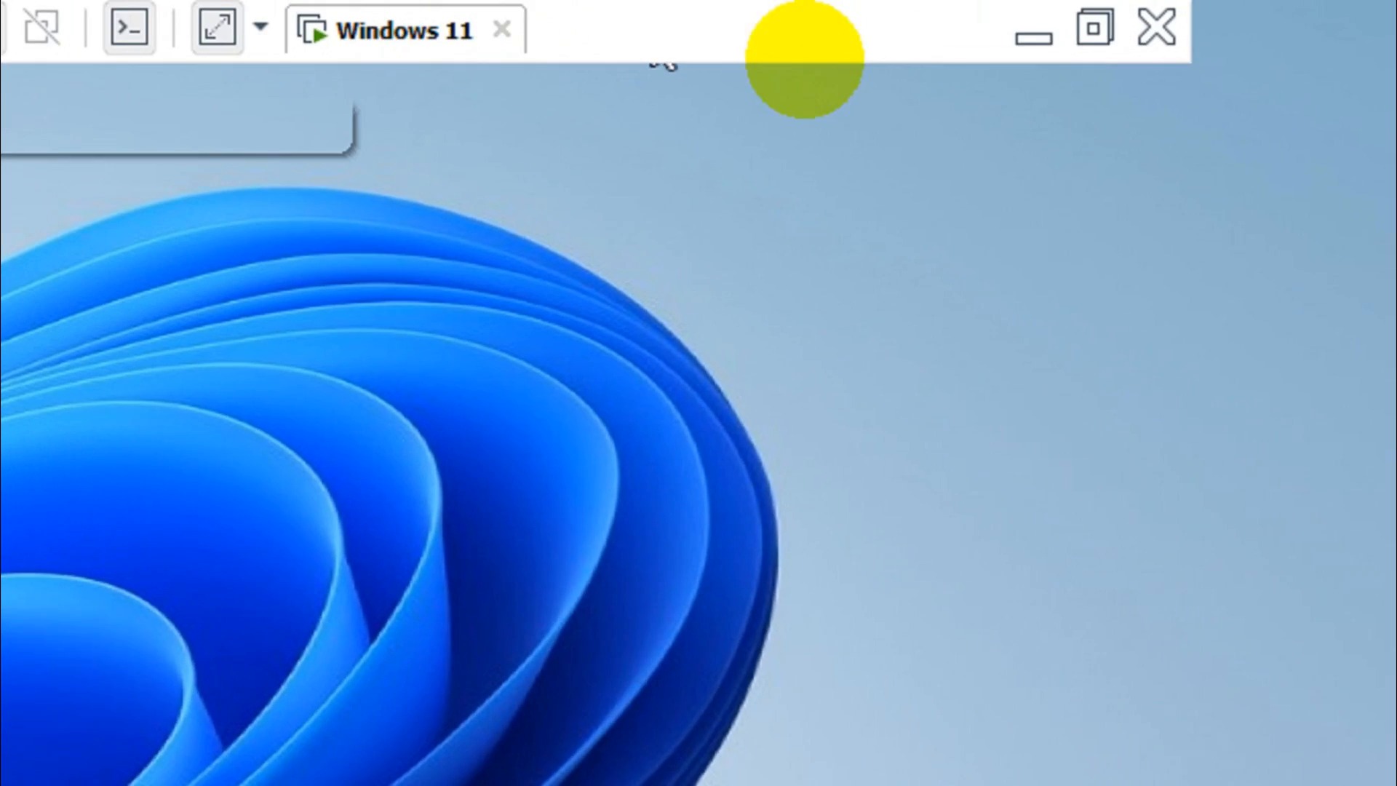
pyautogui.rightClick(641, 704)
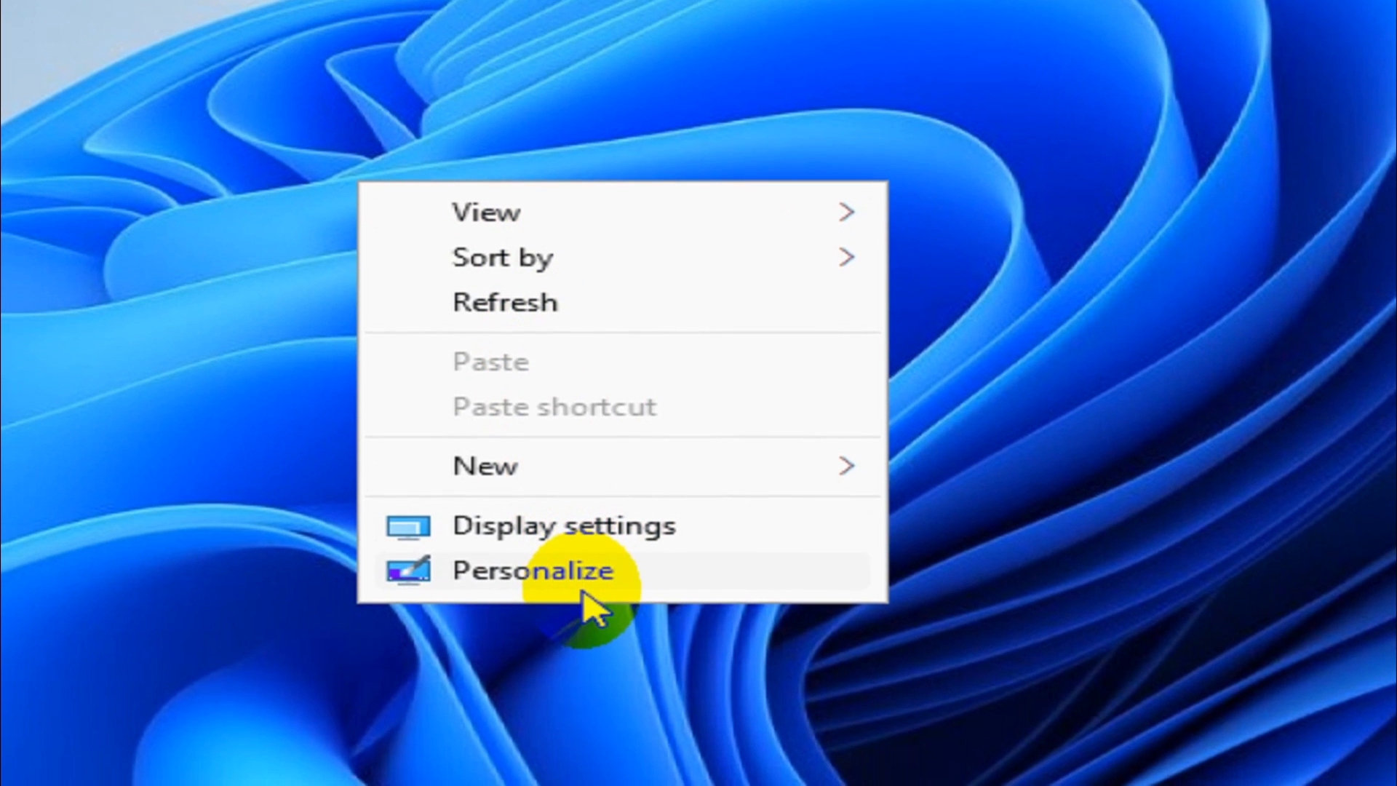
pyautogui.click(528, 571)
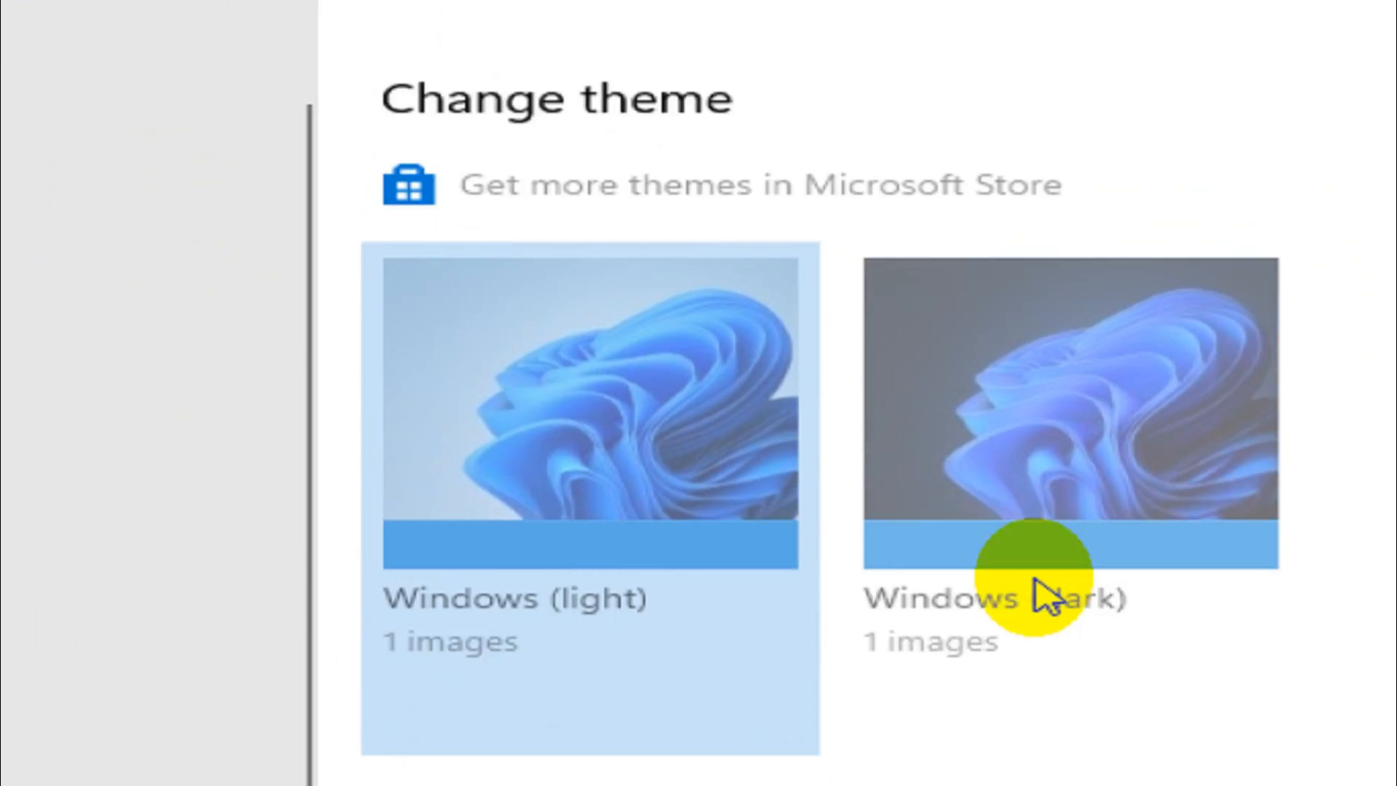
# Scroll the Themes page down to the Related settings section
pyautogui.scroll(-3)
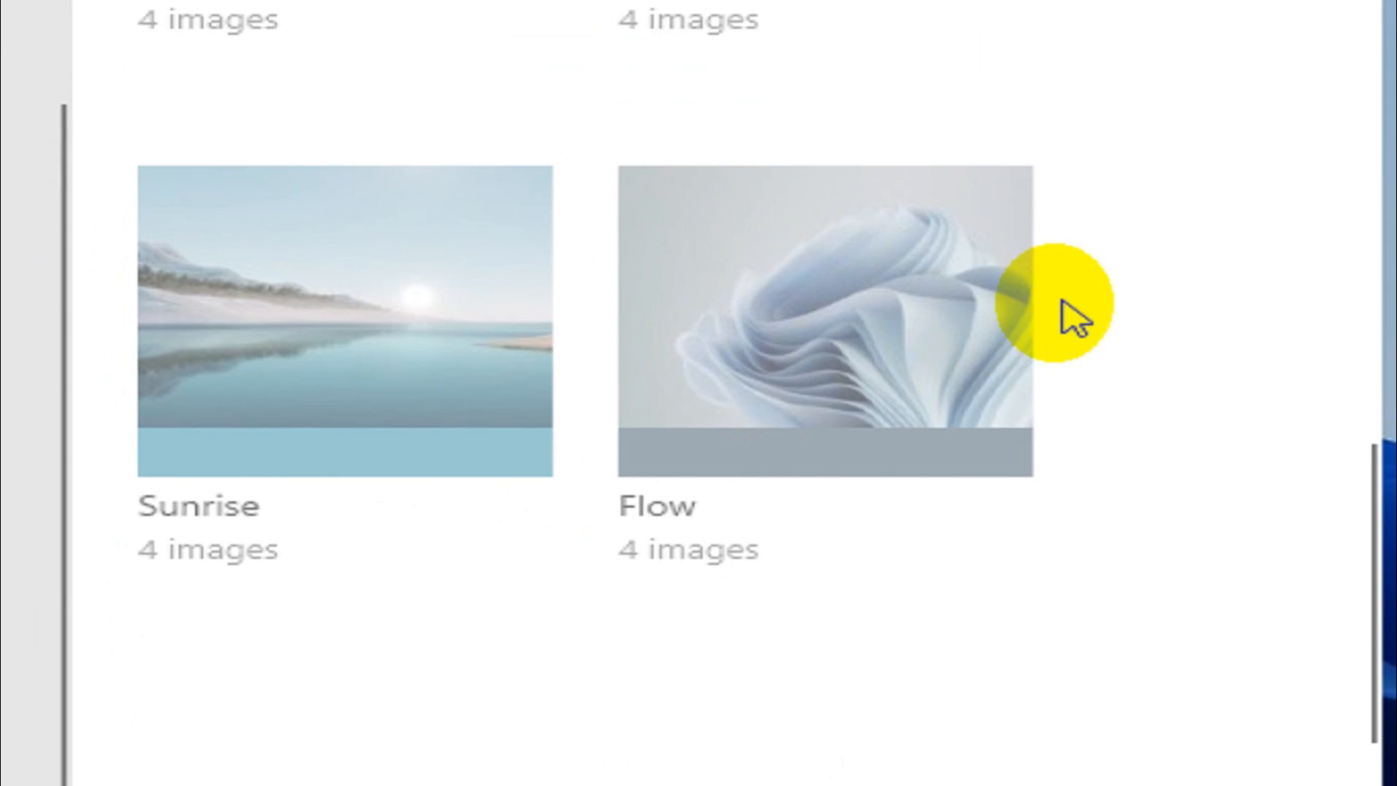
pyautogui.scroll(-3)
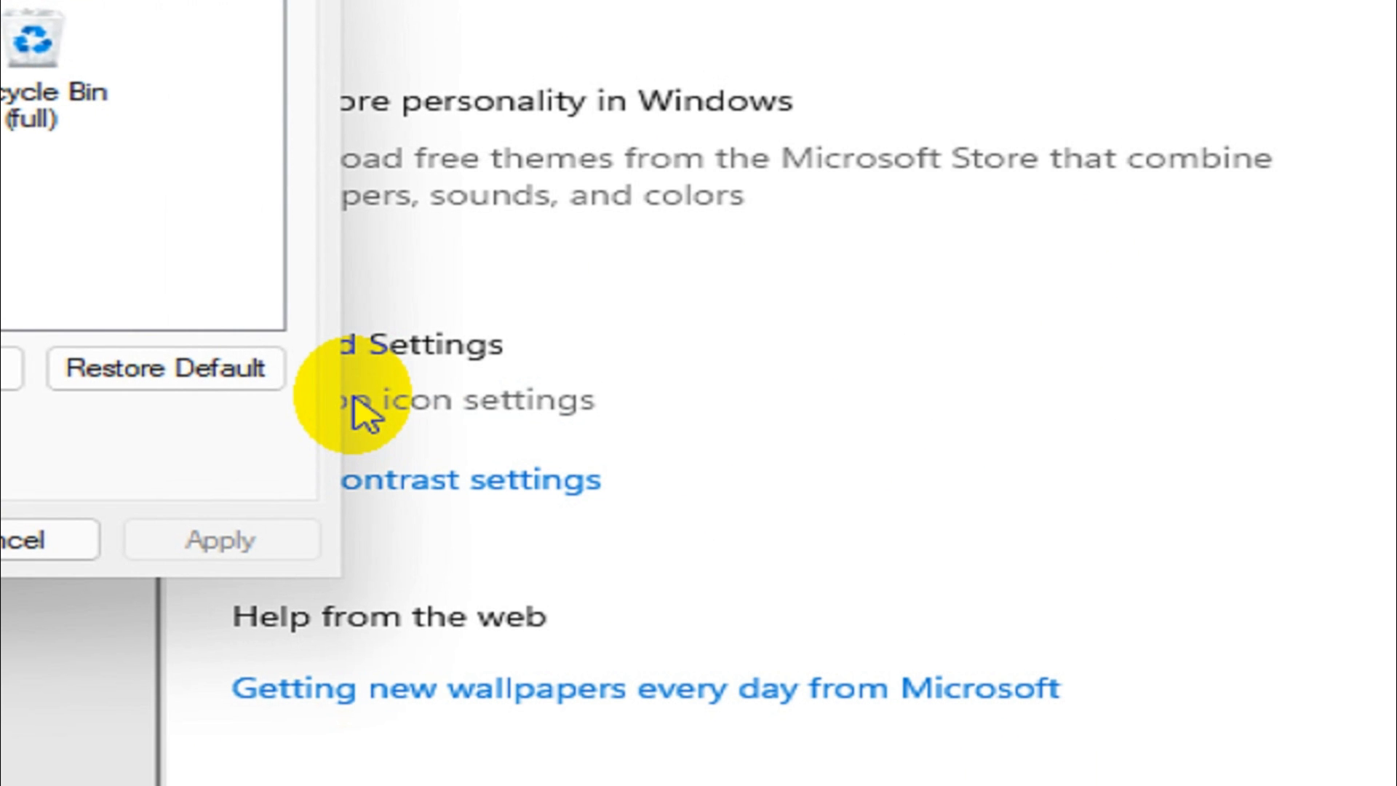
# In Desktop Icon Settings, enable Computer, User's Files, Network and Control Panel, then apply
pyautogui.click(445, 398)
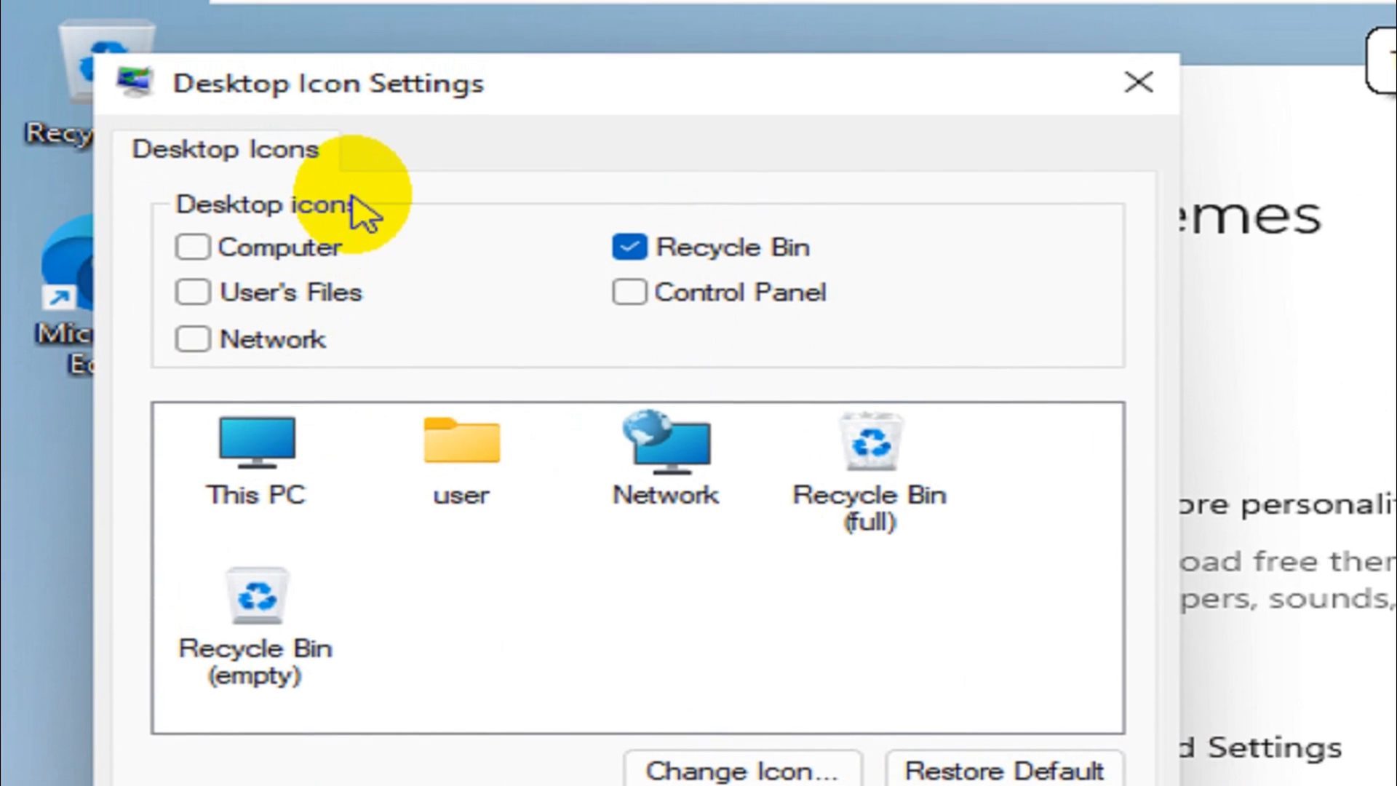
pyautogui.click(192, 248)
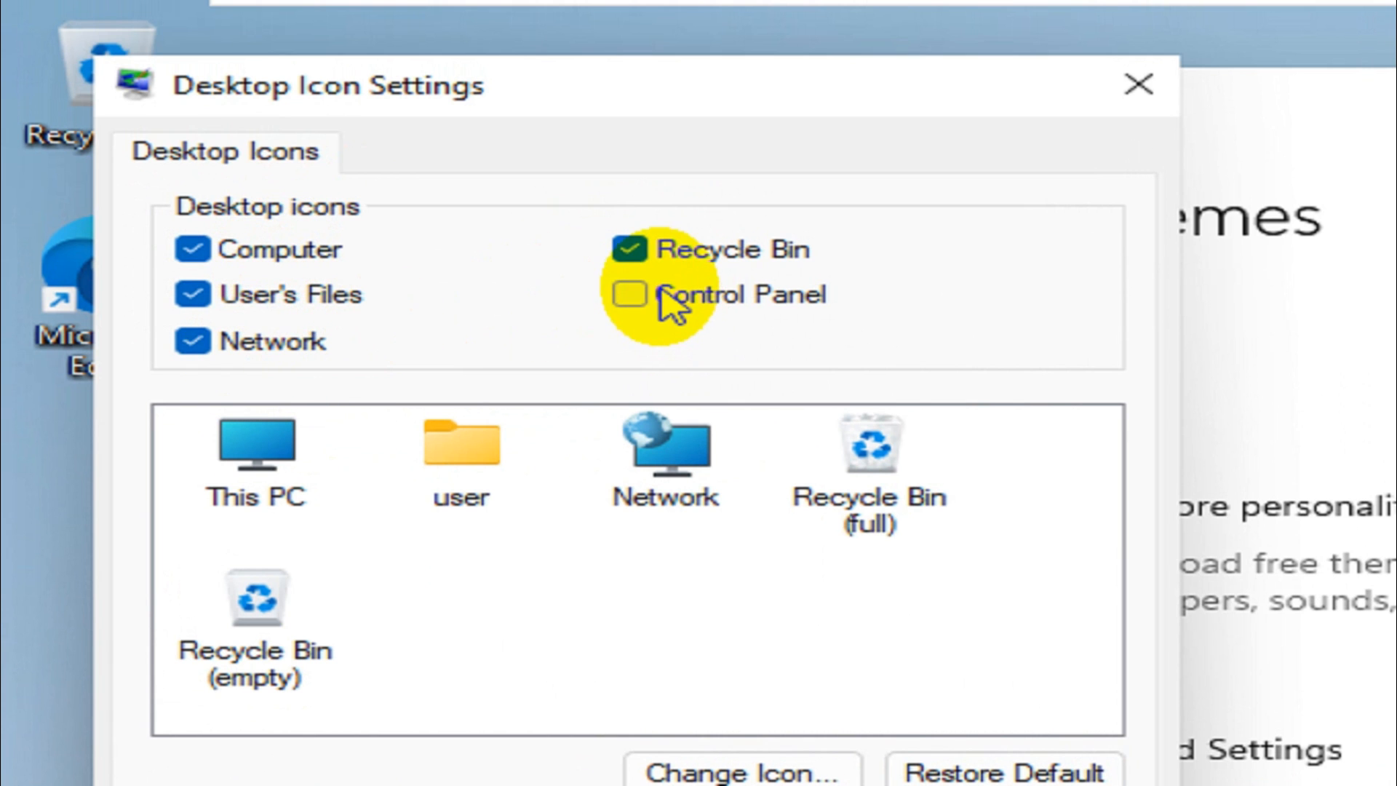
pyautogui.click(630, 294)
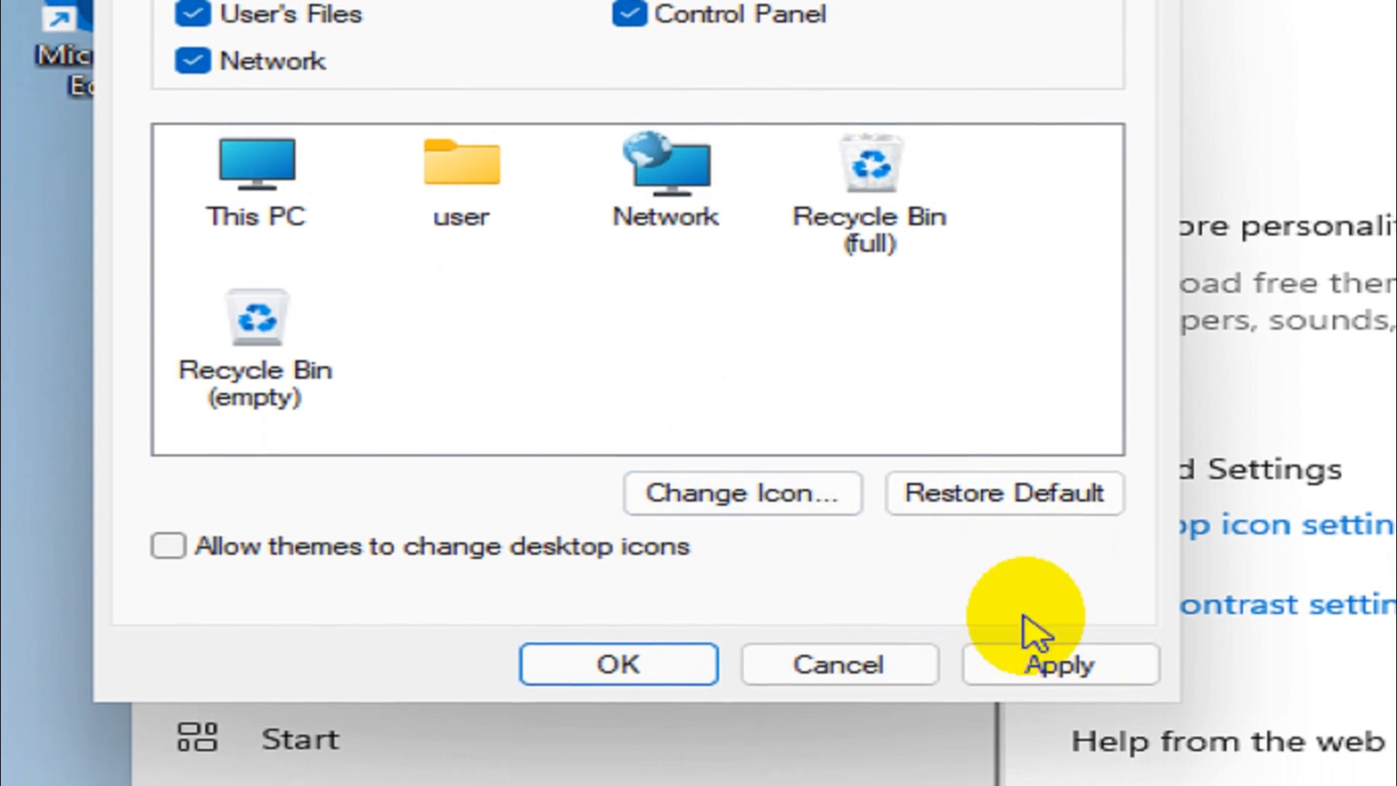
pyautogui.click(1059, 663)
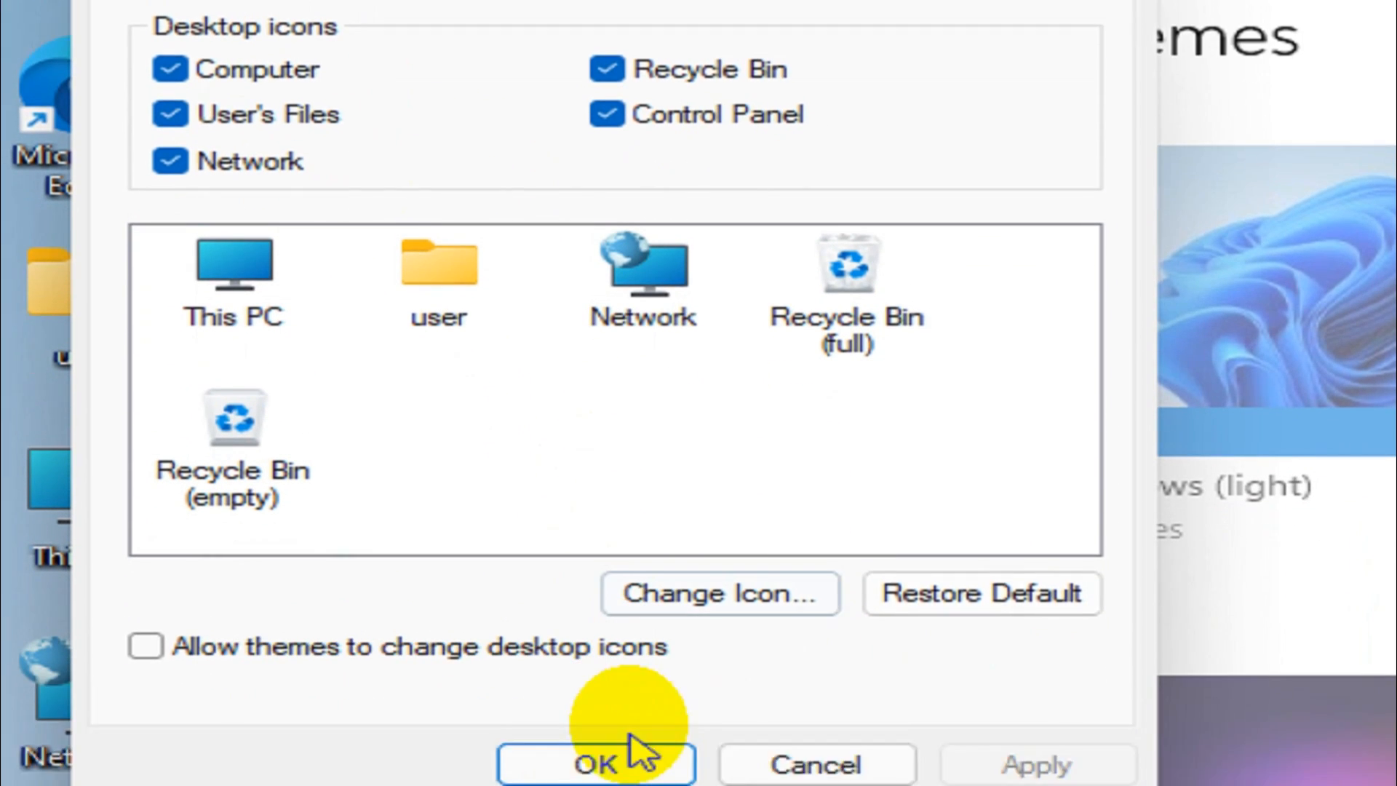
pyautogui.click(595, 763)
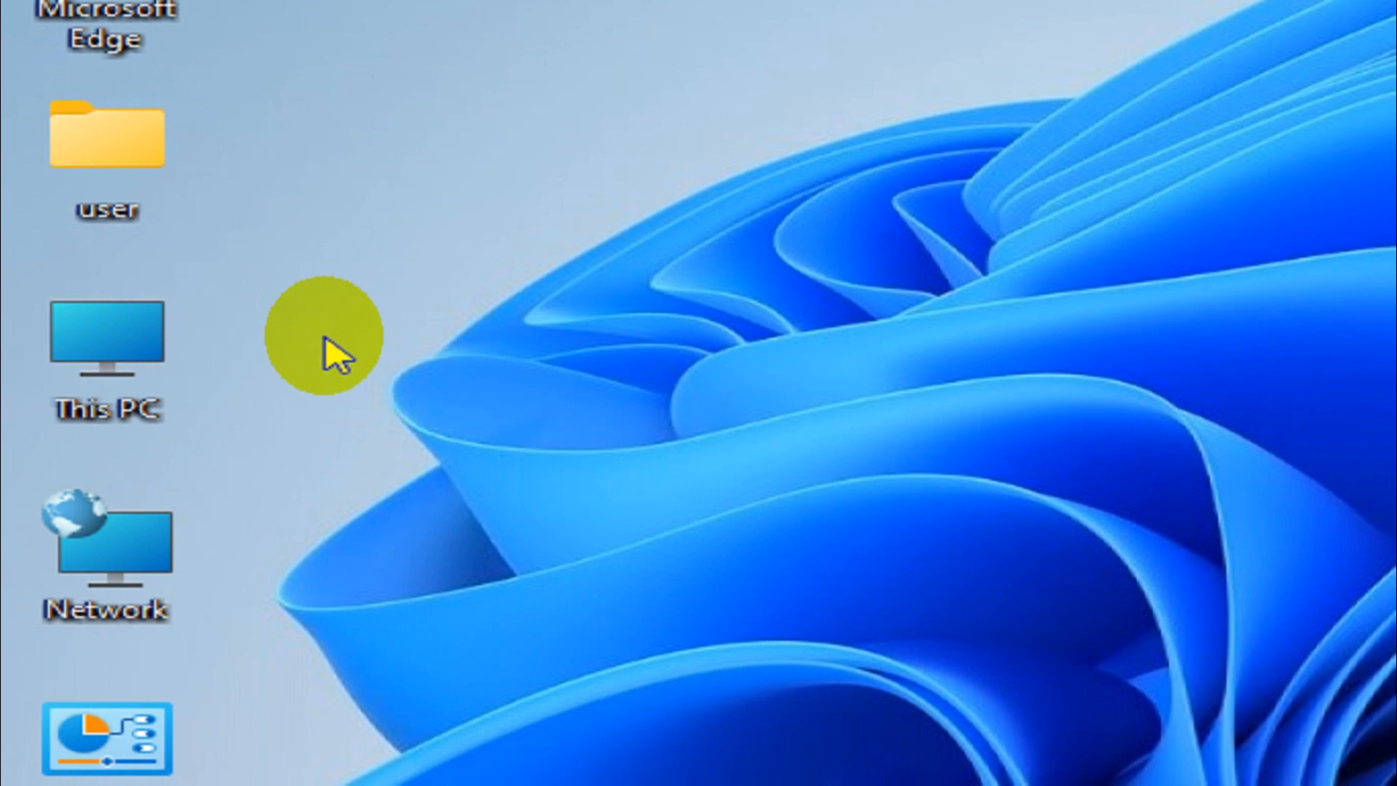
# Open the desktop context menu to start rearranging the icons
pyautogui.rightClick(334, 347)
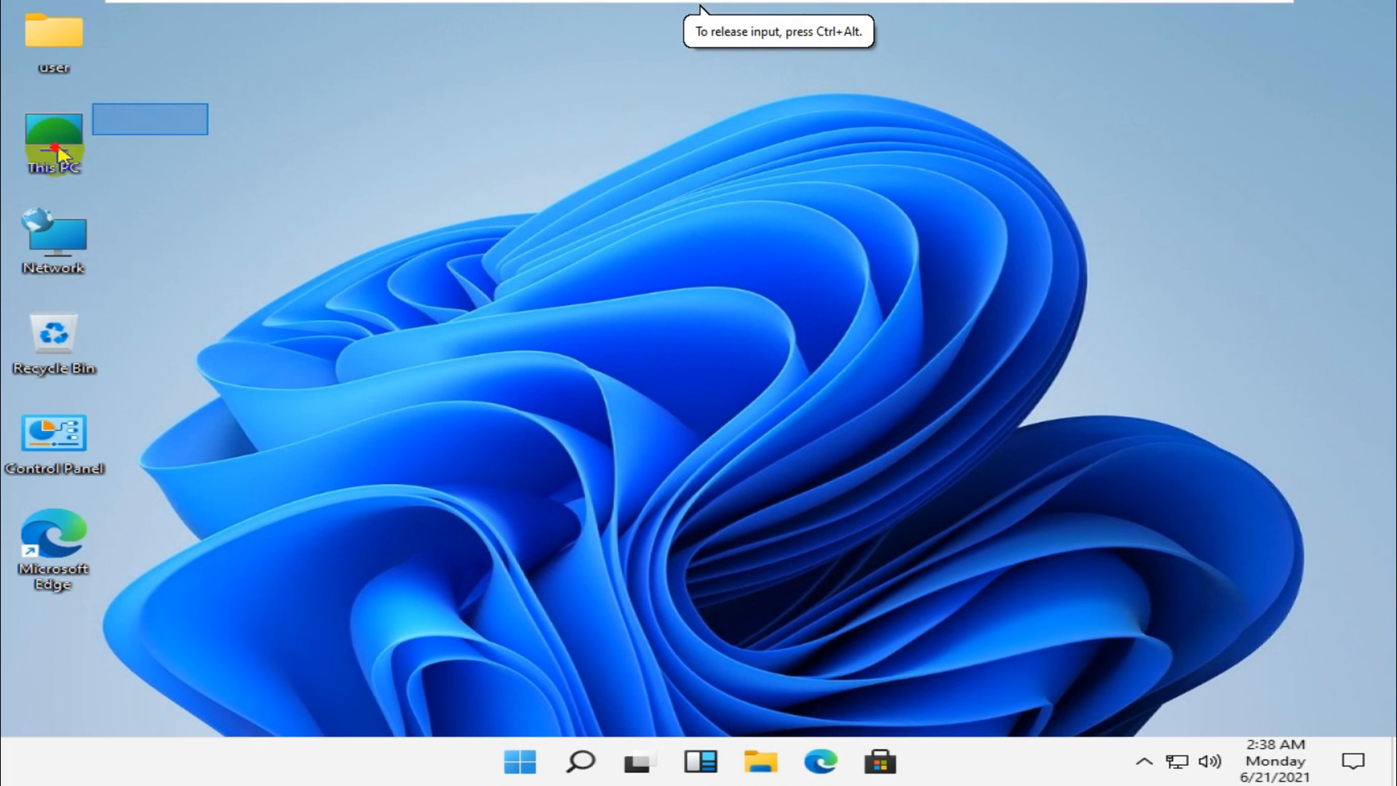
pyautogui.rightClick(303, 374)
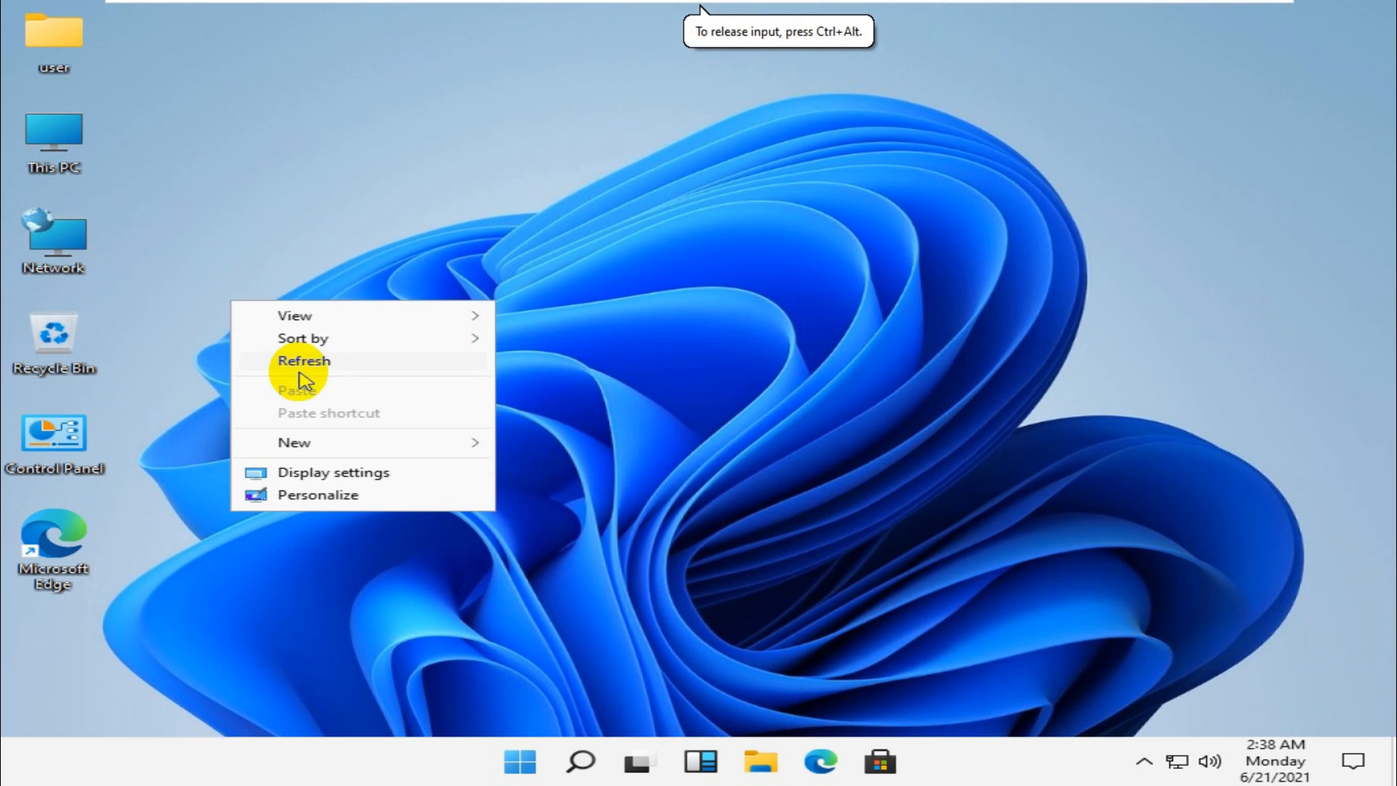
pyautogui.click(304, 361)
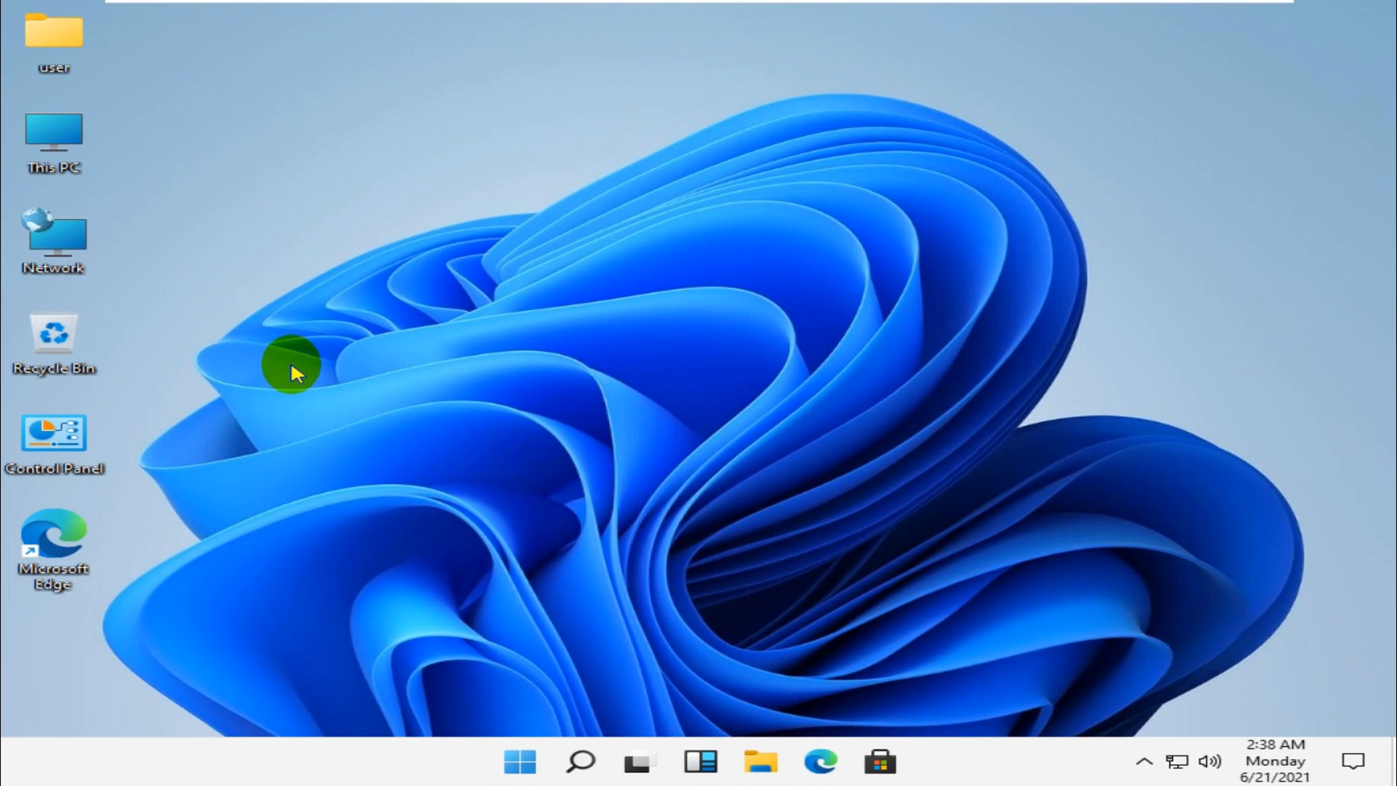
pyautogui.moveTo(286, 370)
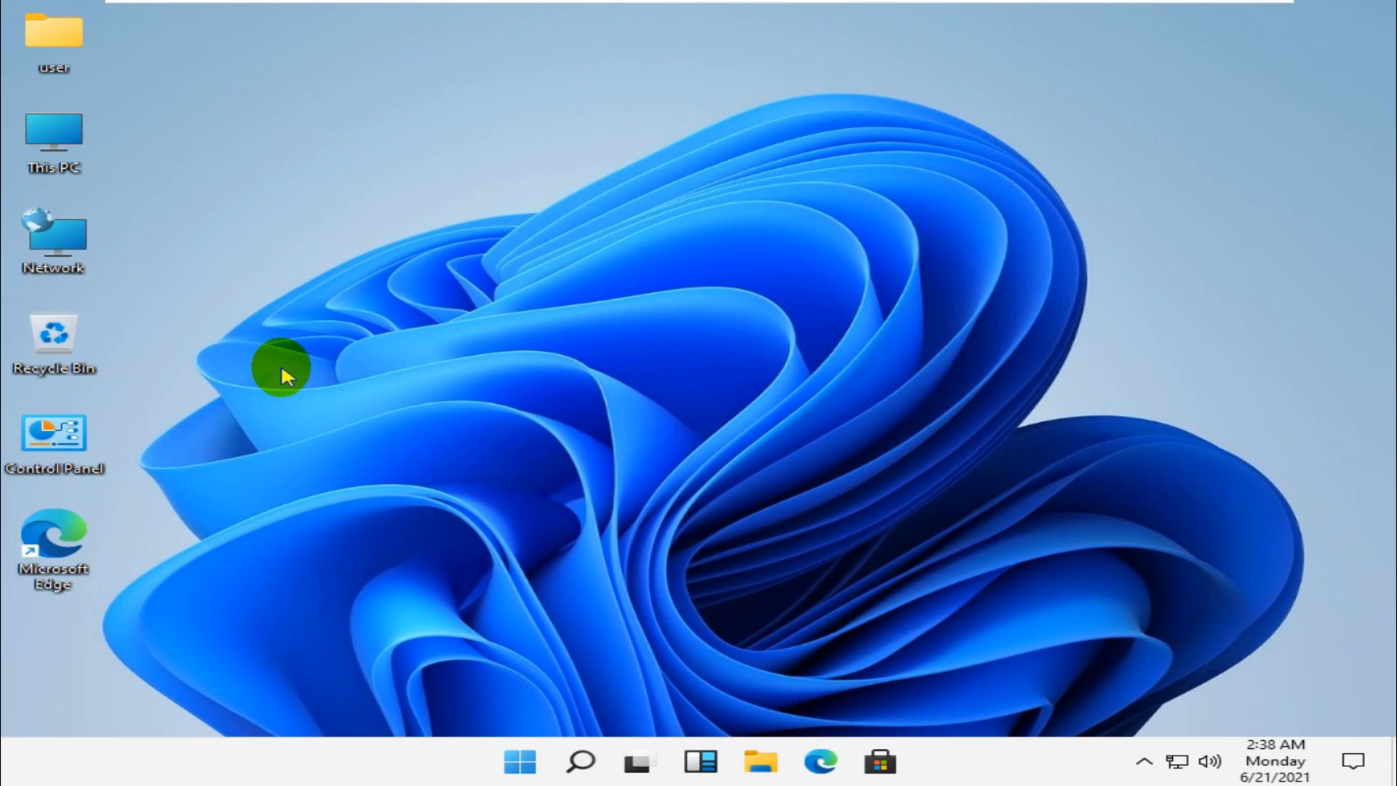